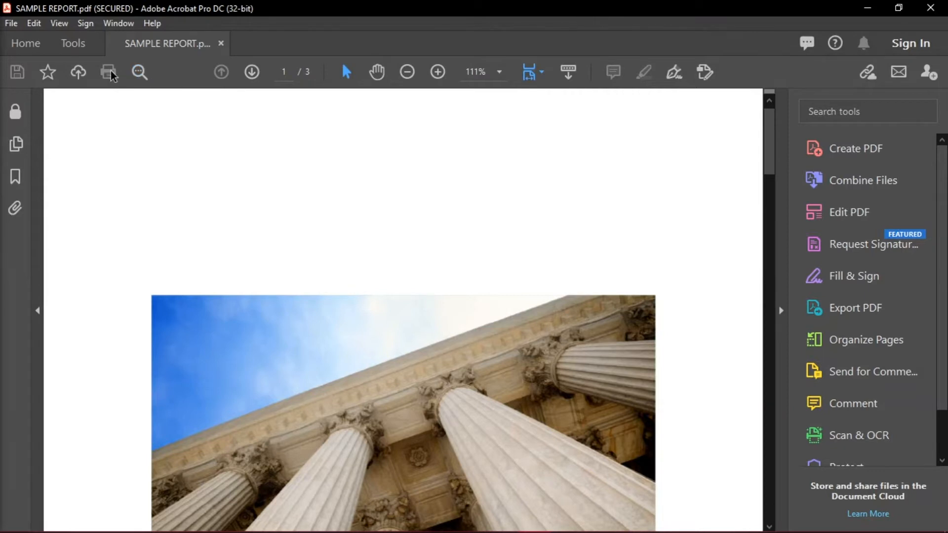
mouse_move(102, 61)
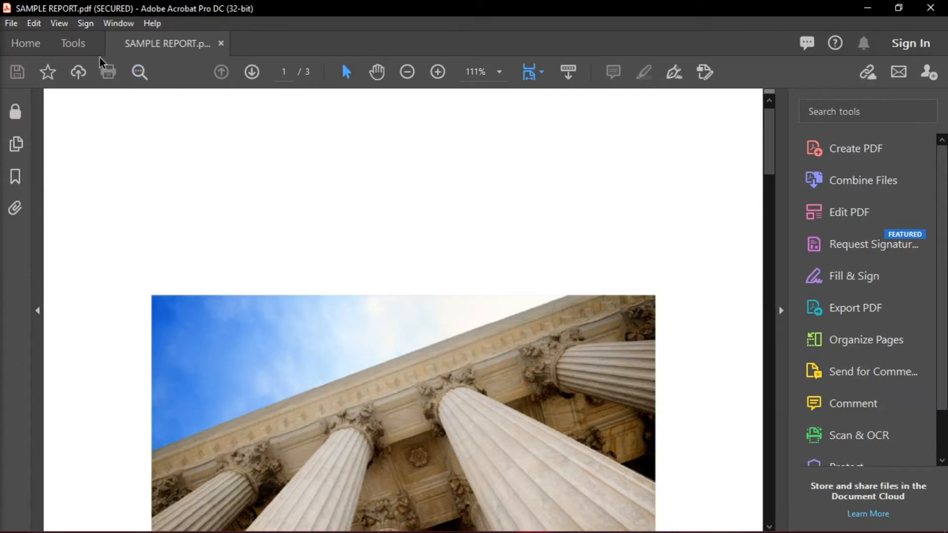
mouse_move(111, 93)
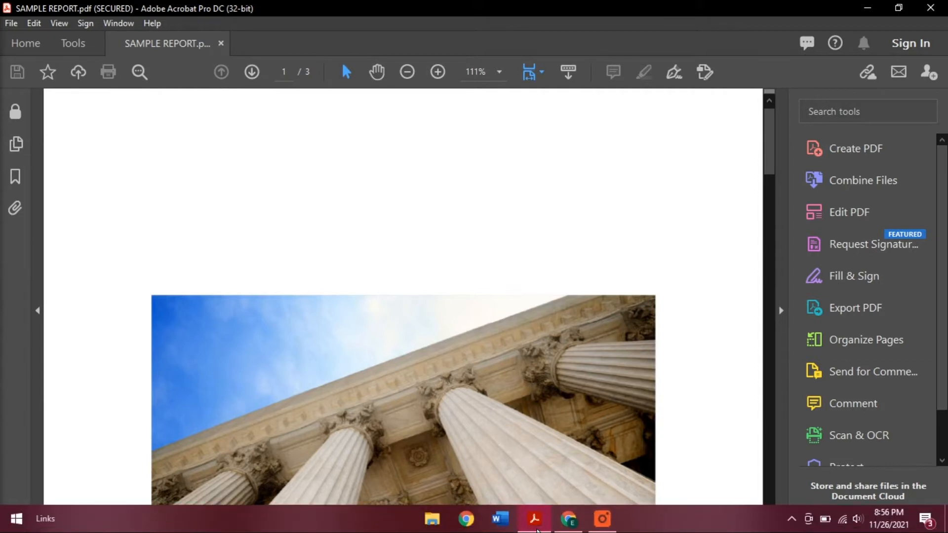
- Start a file upload into the empty SAMPLE REPORT folder in Google Drive
left_click(469, 530)
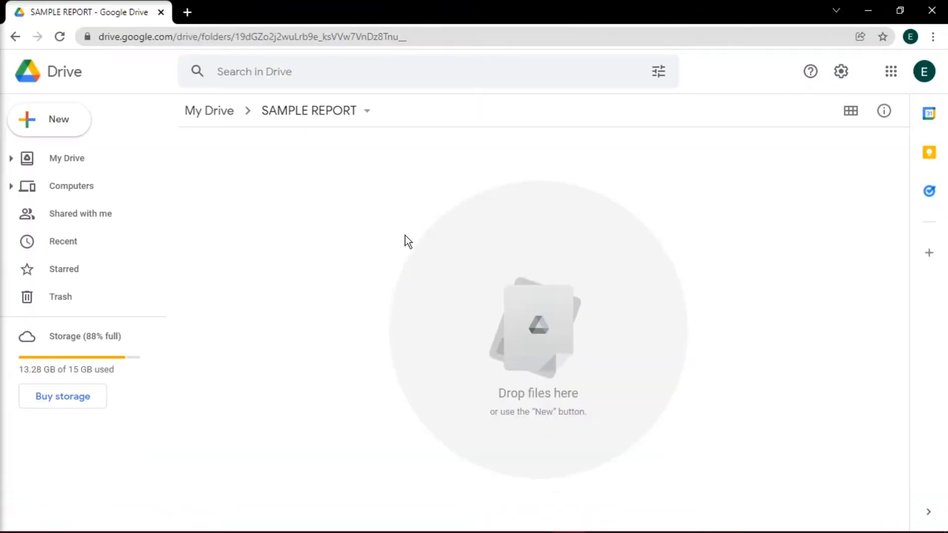
mouse_move(69, 126)
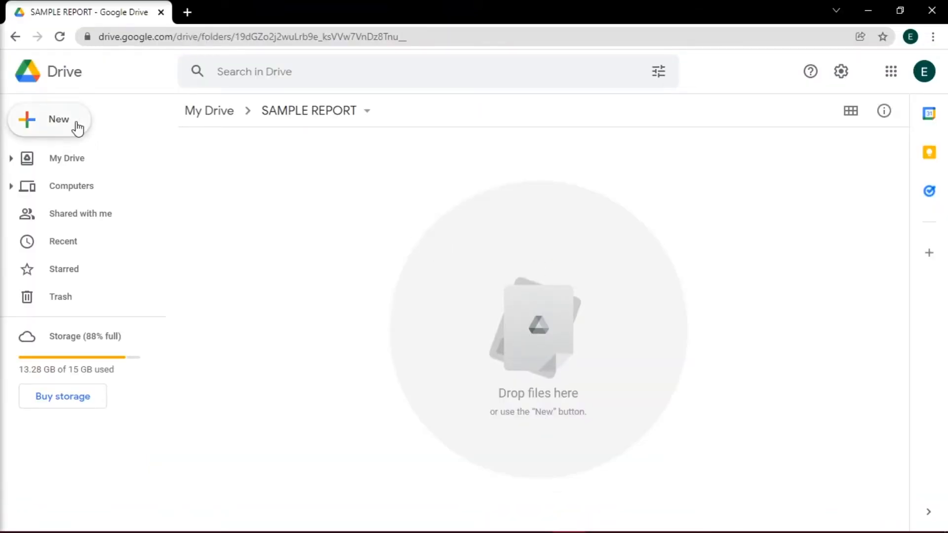
left_click(59, 120)
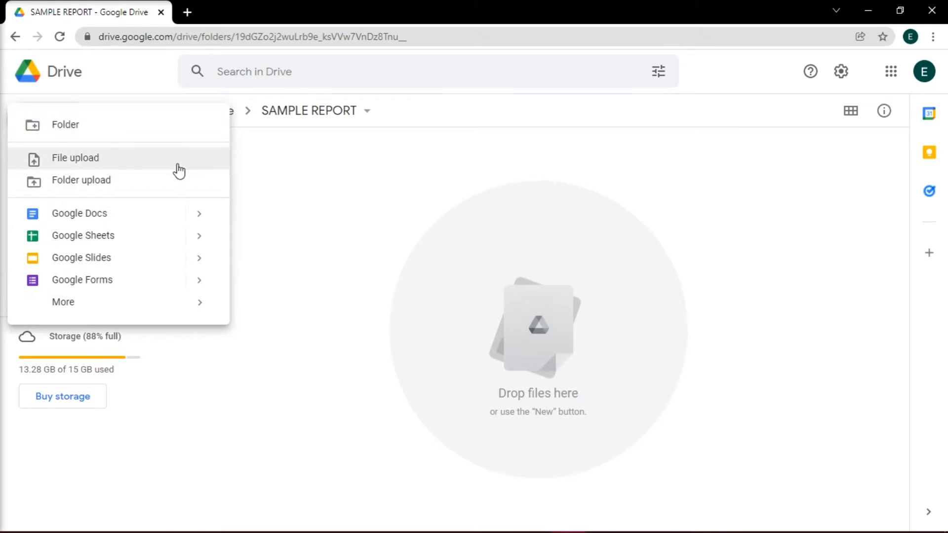
left_click(76, 158)
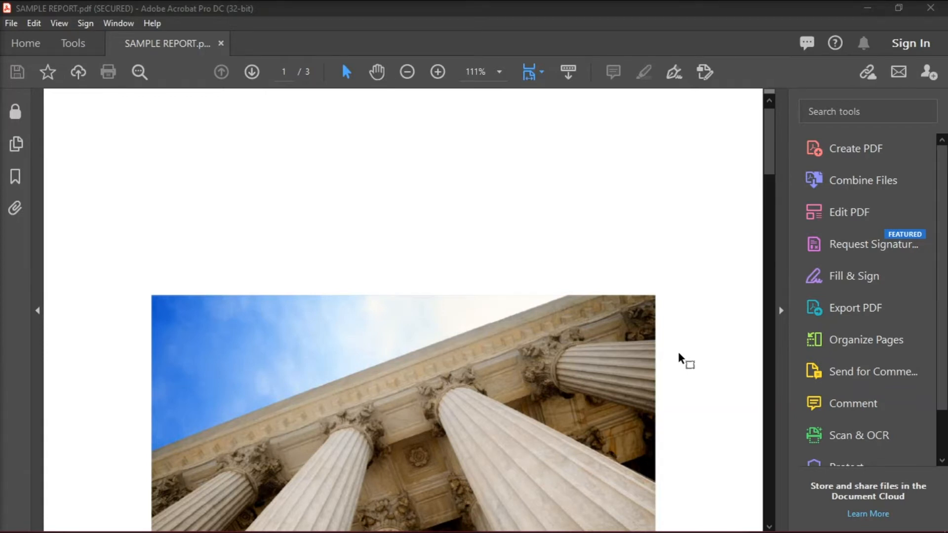
- Zoom the report to 50% so the whole cover page fits in the window
scroll("down", 3)
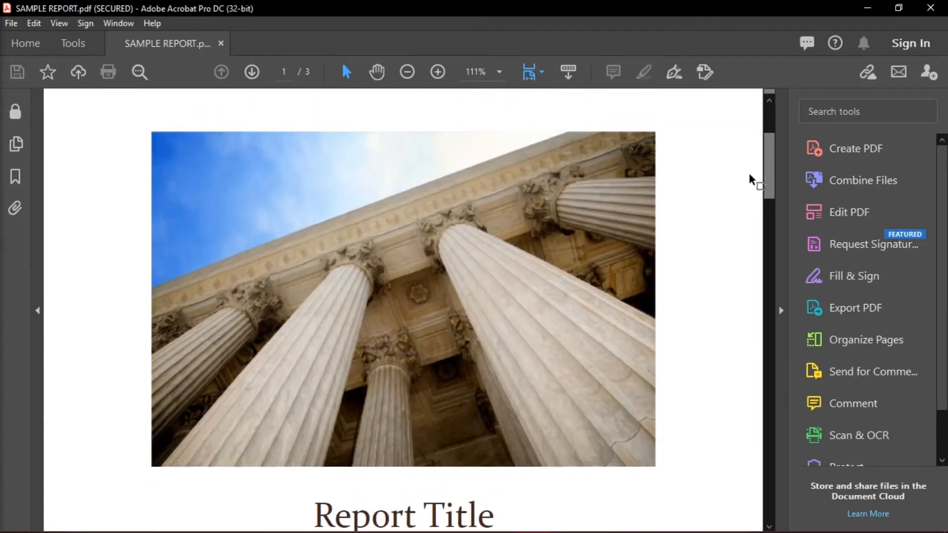
left_click(407, 71)
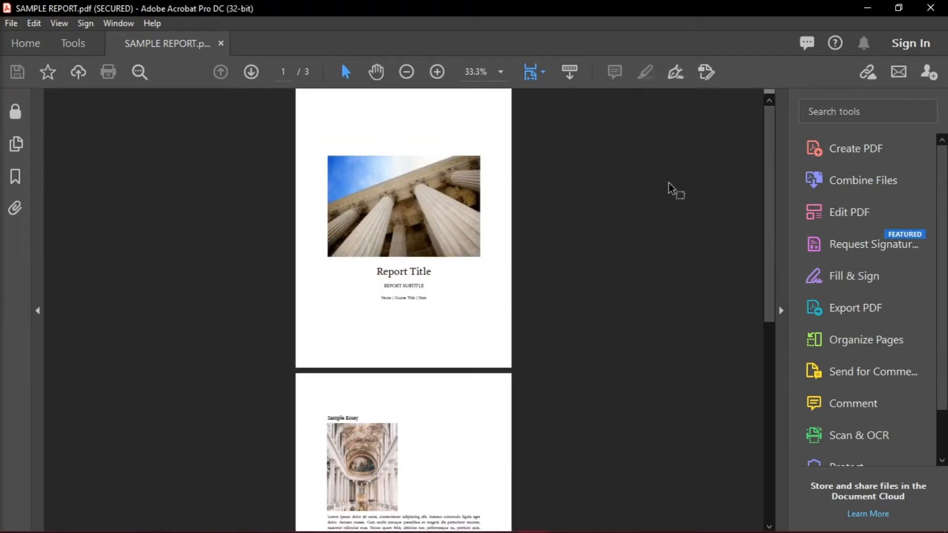
left_click(500, 71)
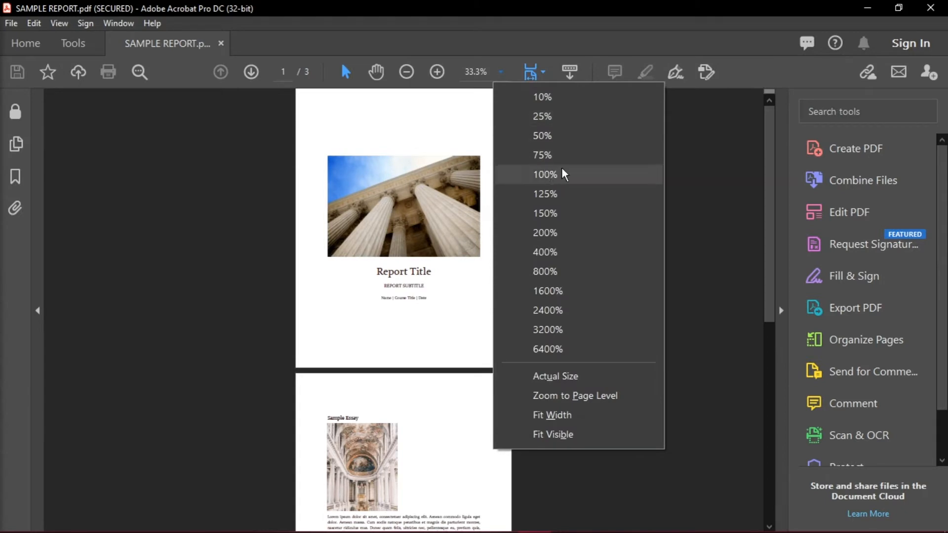
left_click(542, 136)
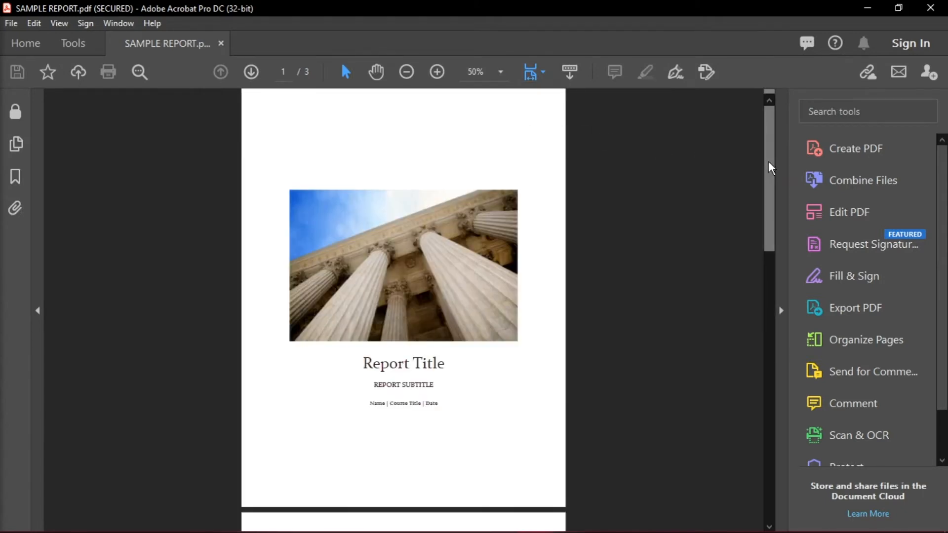
mouse_move(663, 196)
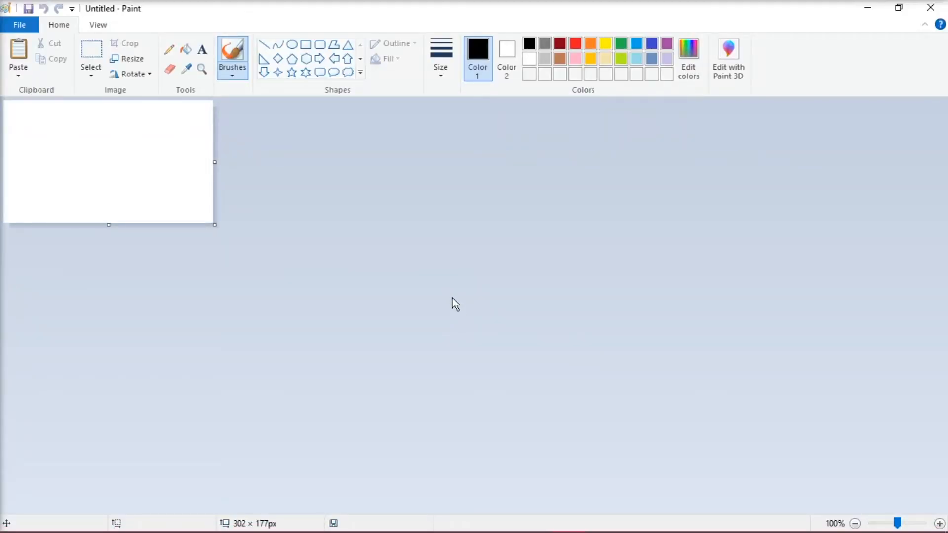
- Paste the cover-page screenshot into Paint and crop it down to just the page
key("ctrl+v")
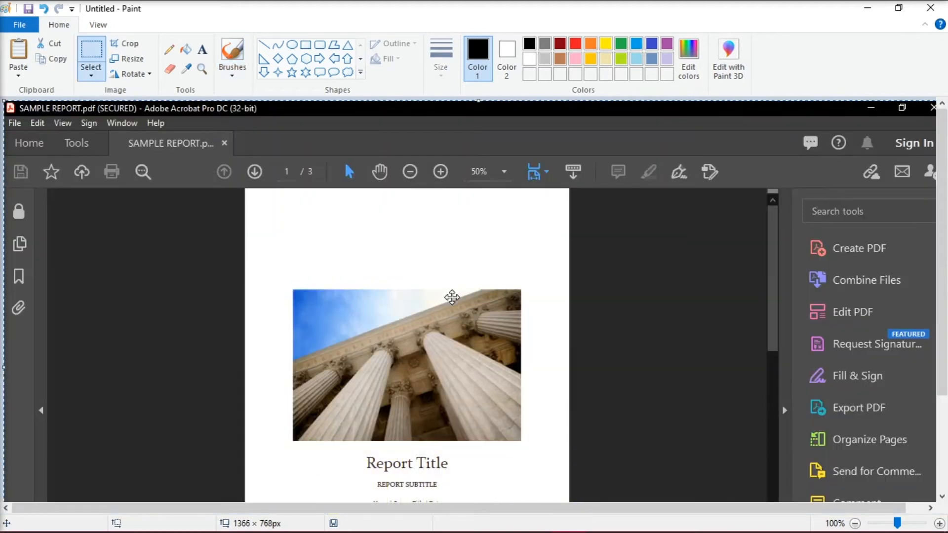
left_click(901, 107)
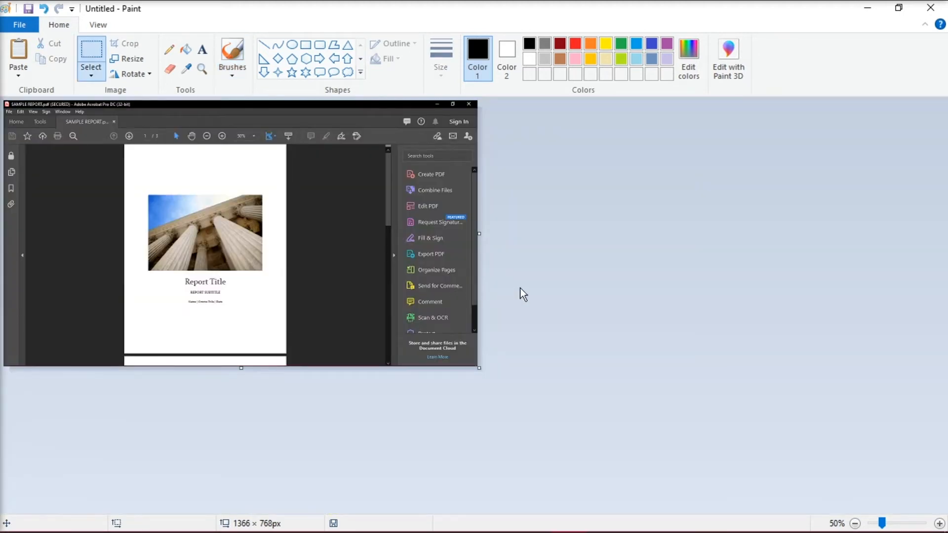
mouse_move(131, 178)
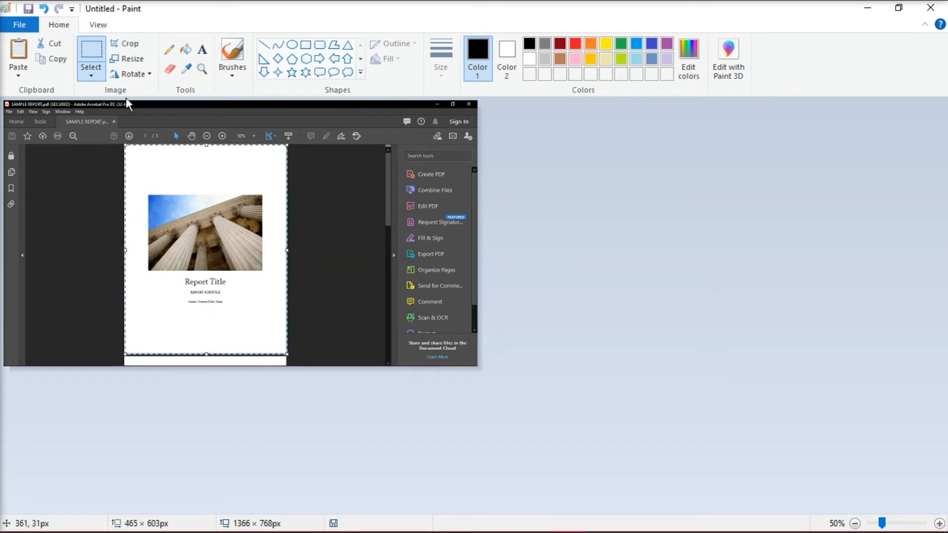
left_click(22, 26)
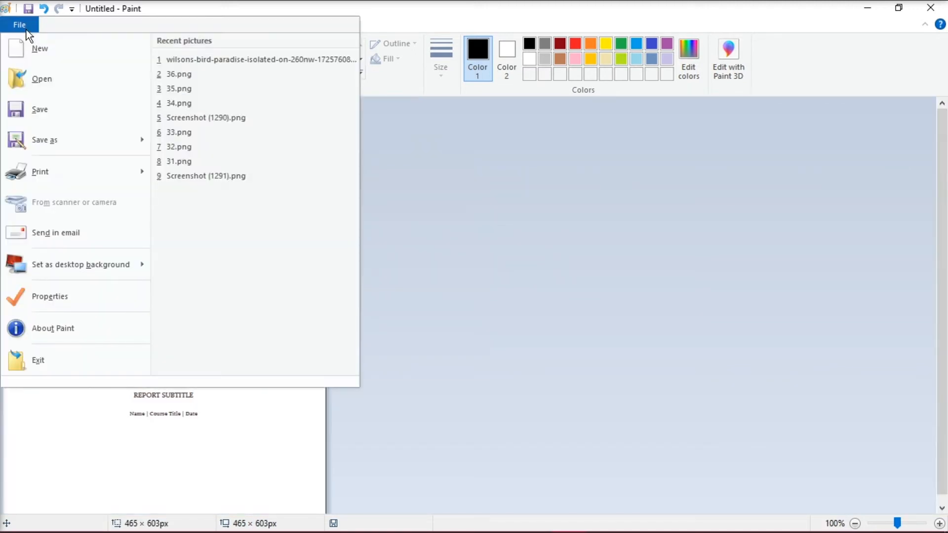
left_click(39, 172)
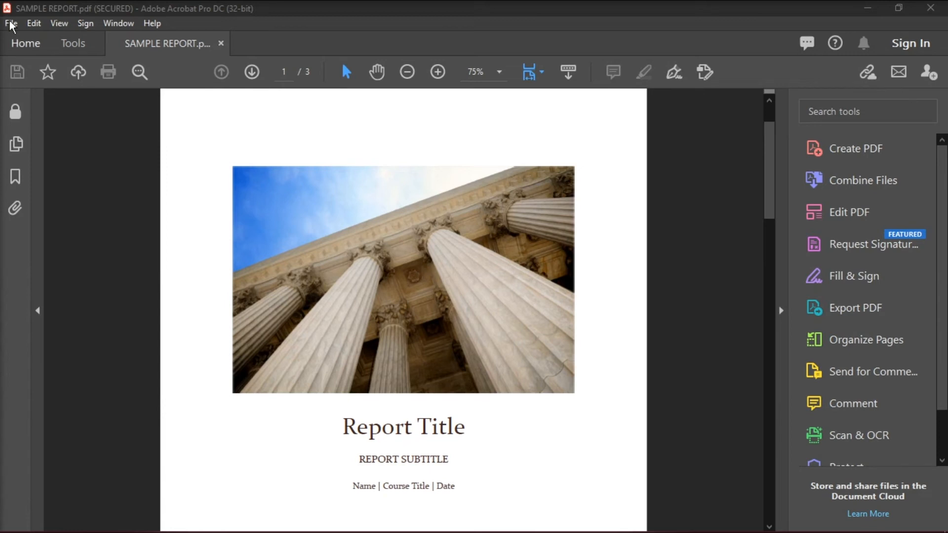
- Show SAMPLE REPORT's Document Properties with Printing listed as Not Allowed
left_click(15, 22)
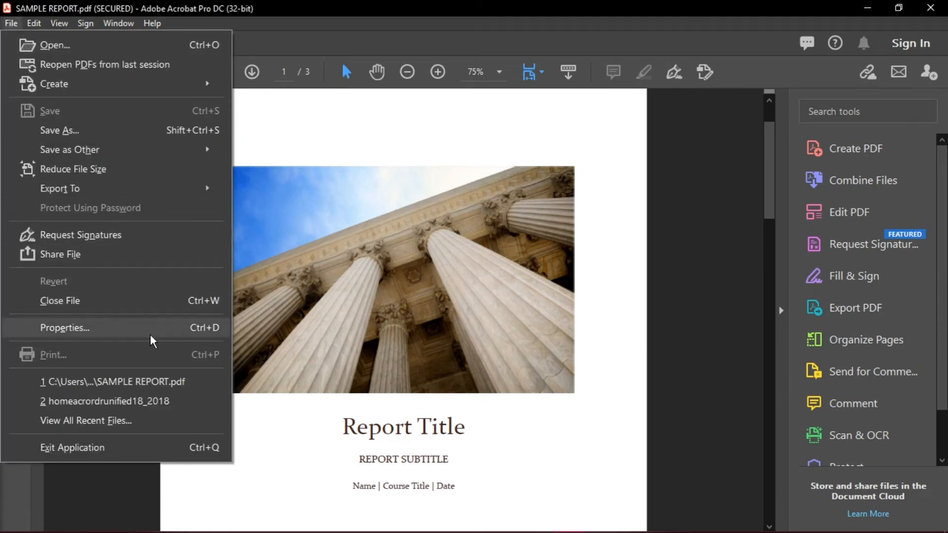
left_click(65, 327)
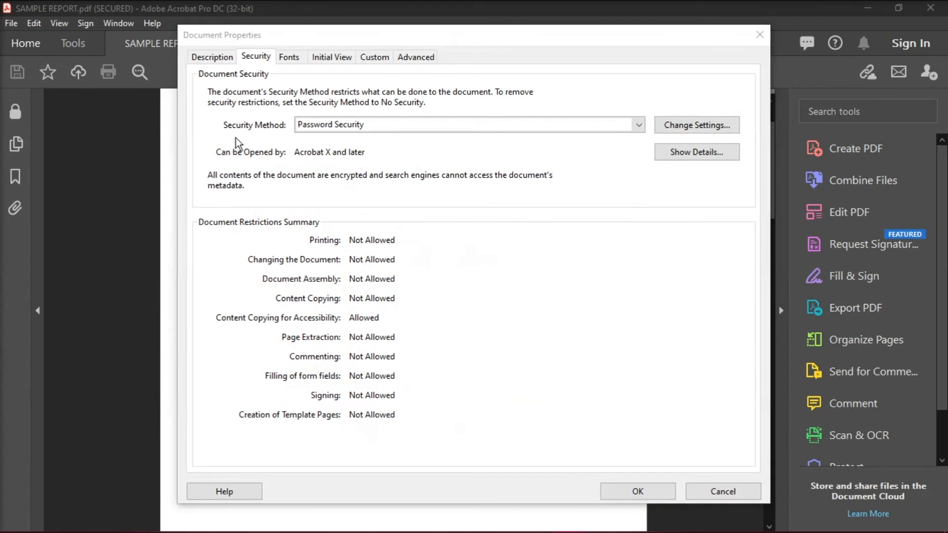
- Set Security Method to No Security, confirm with the permissions password, removing protection
left_click(638, 125)
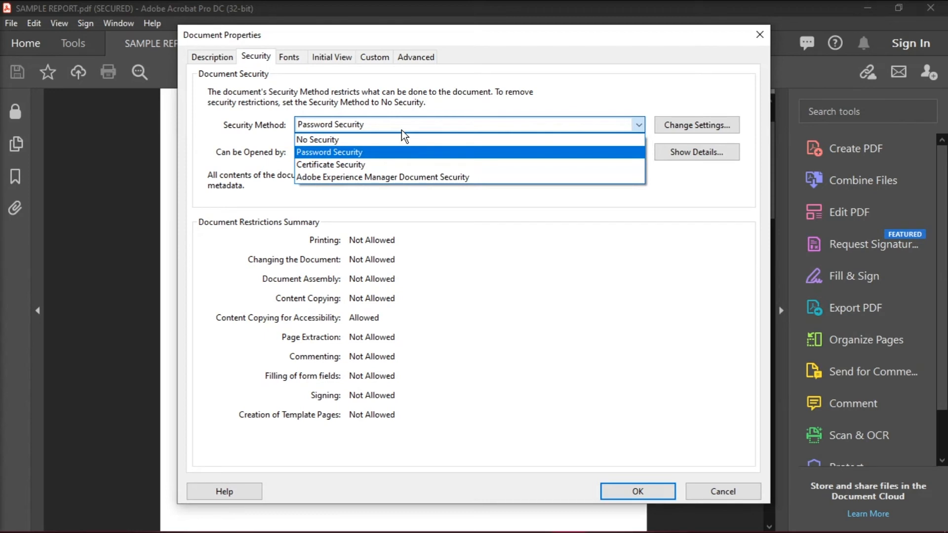
left_click(317, 140)
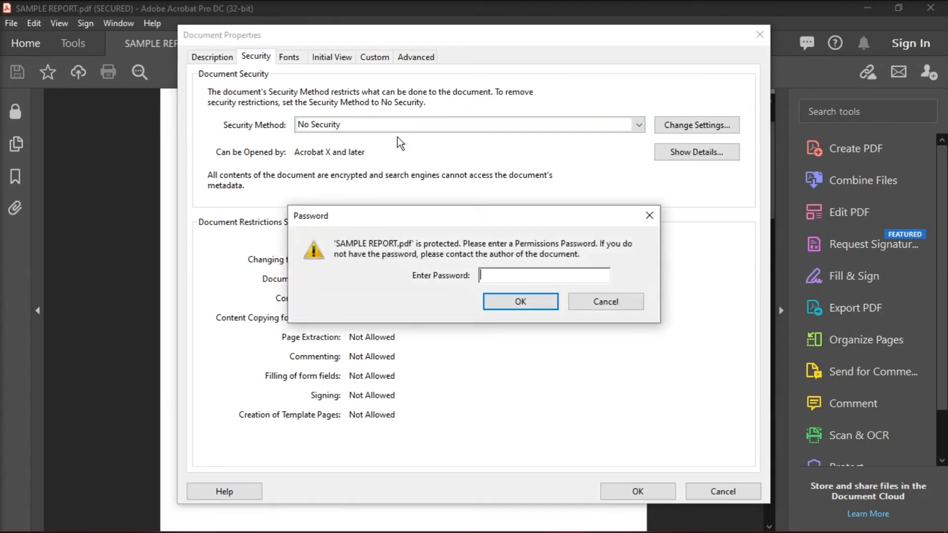
type("***")
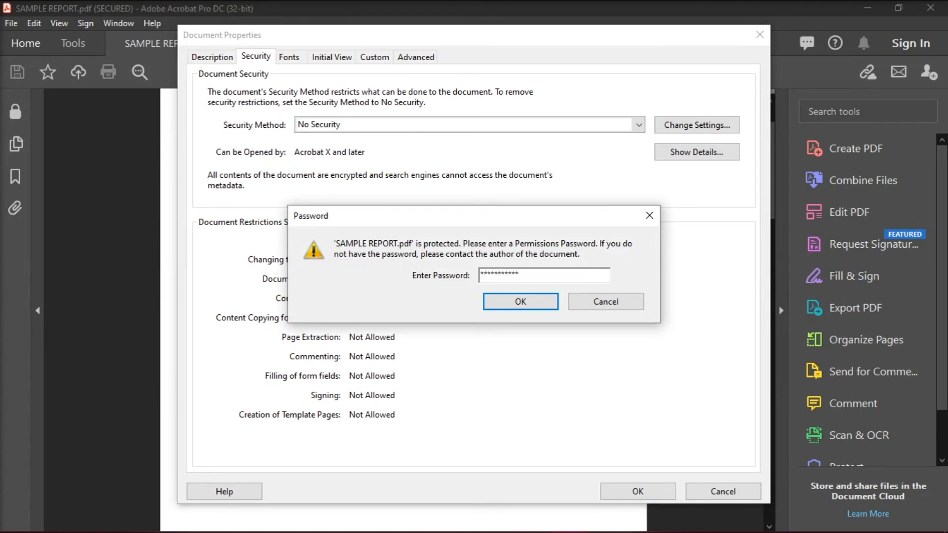
left_click(520, 301)
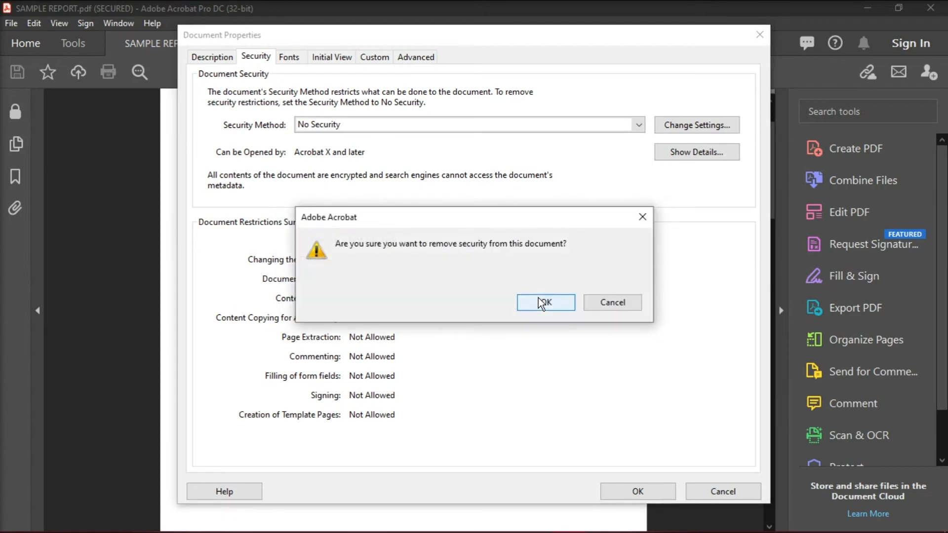
left_click(545, 303)
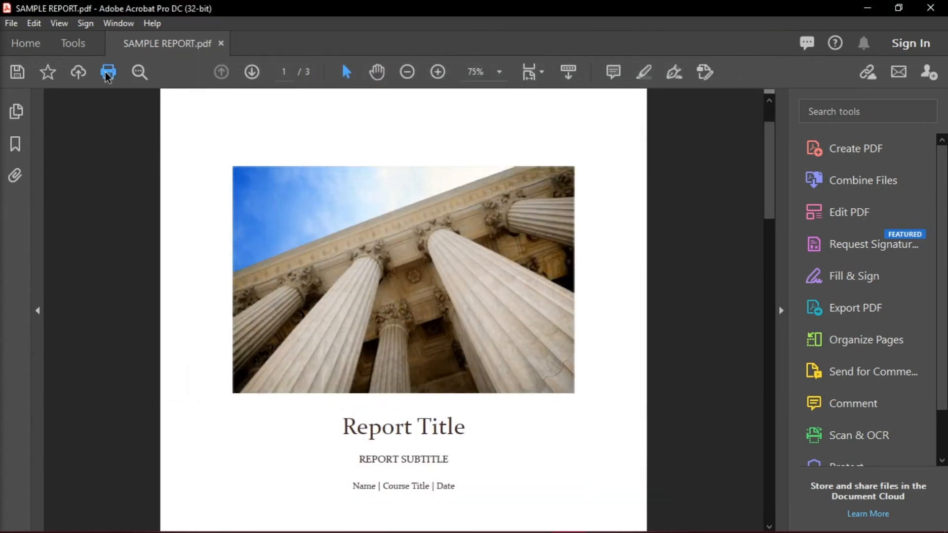